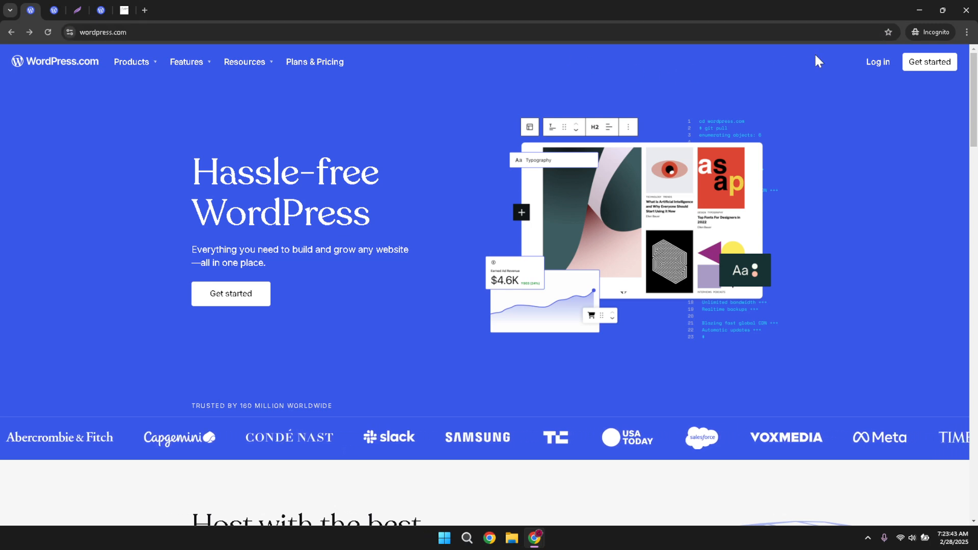
mouse_move(876, 62)
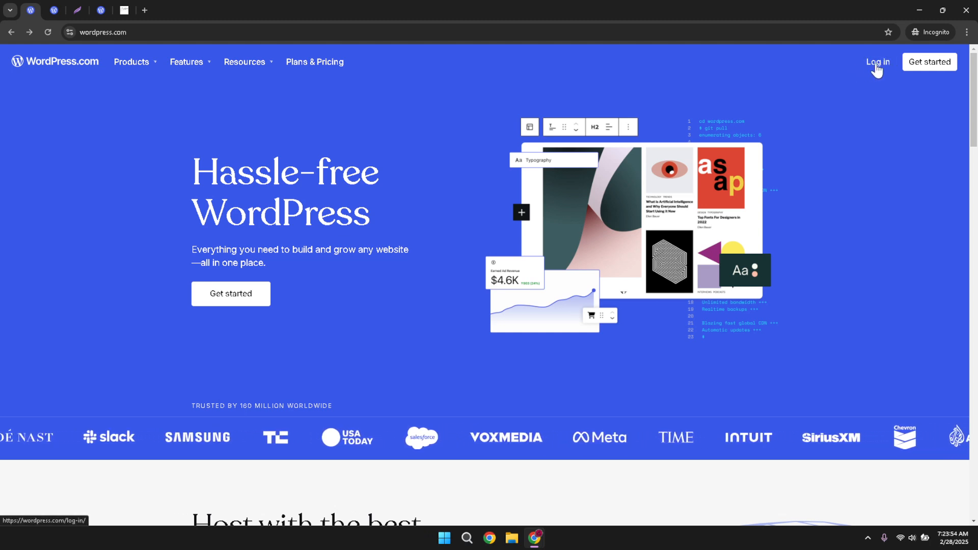
mouse_move(868, 84)
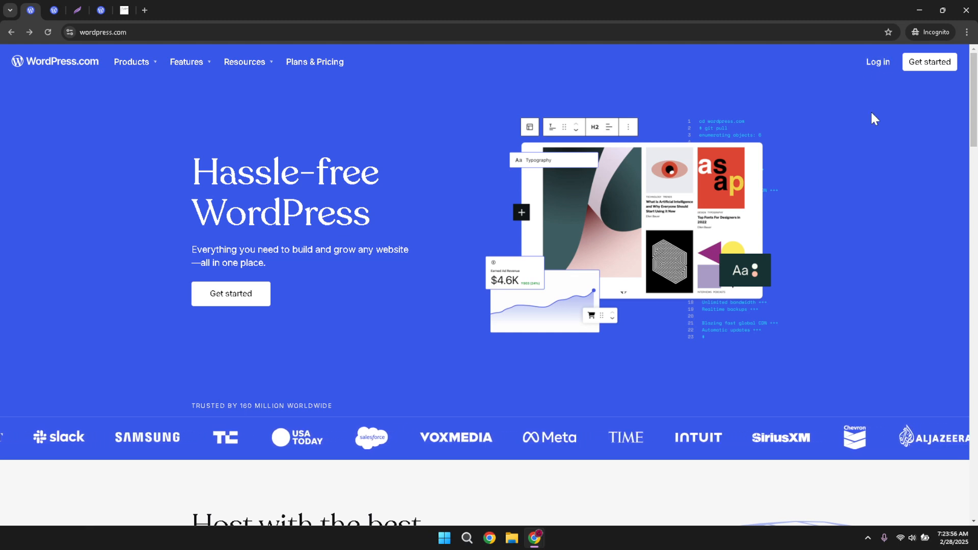
Log in to WordPress.com with Google and the account password
left_click(877, 62)
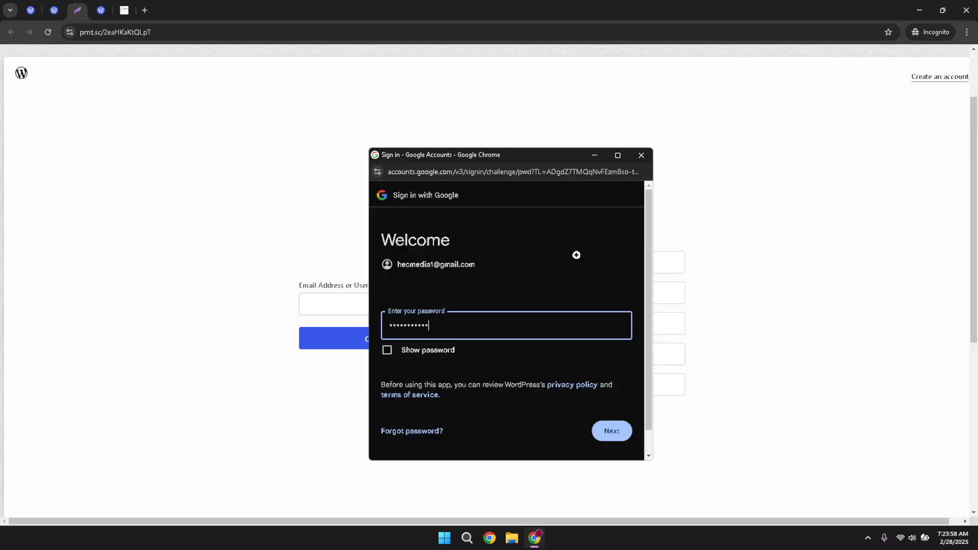
left_click(611, 431)
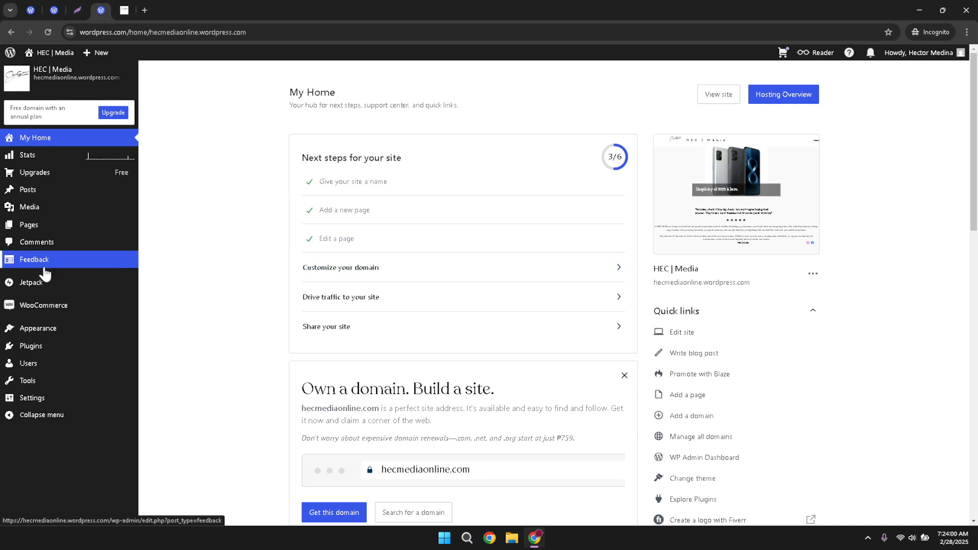
mouse_move(28, 224)
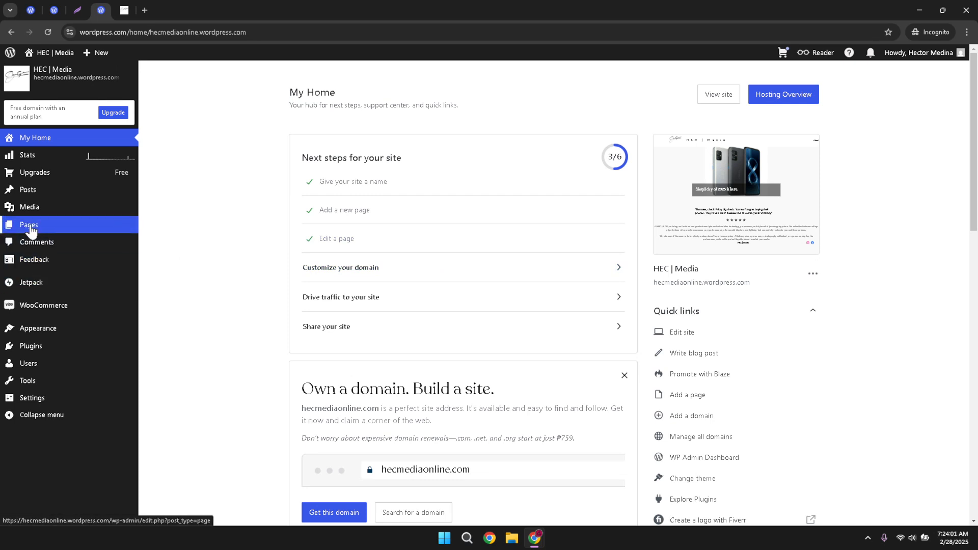
Open the Pages list and start Quick Edit on the About page
left_click(28, 225)
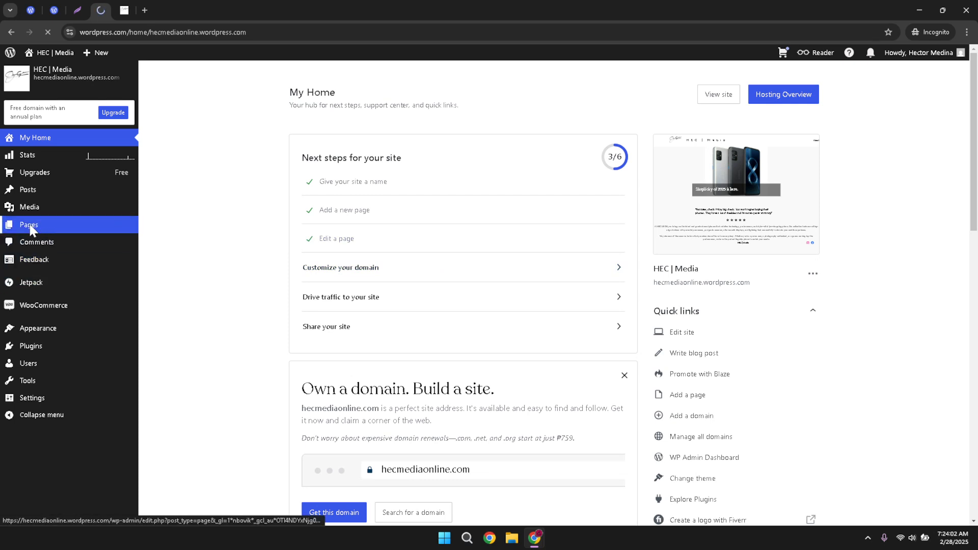
left_click(28, 225)
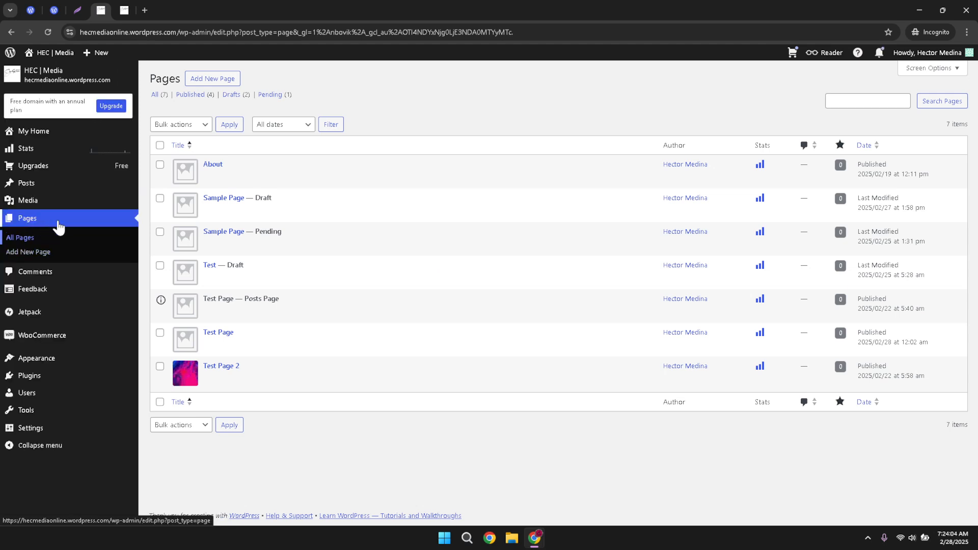
mouse_move(212, 164)
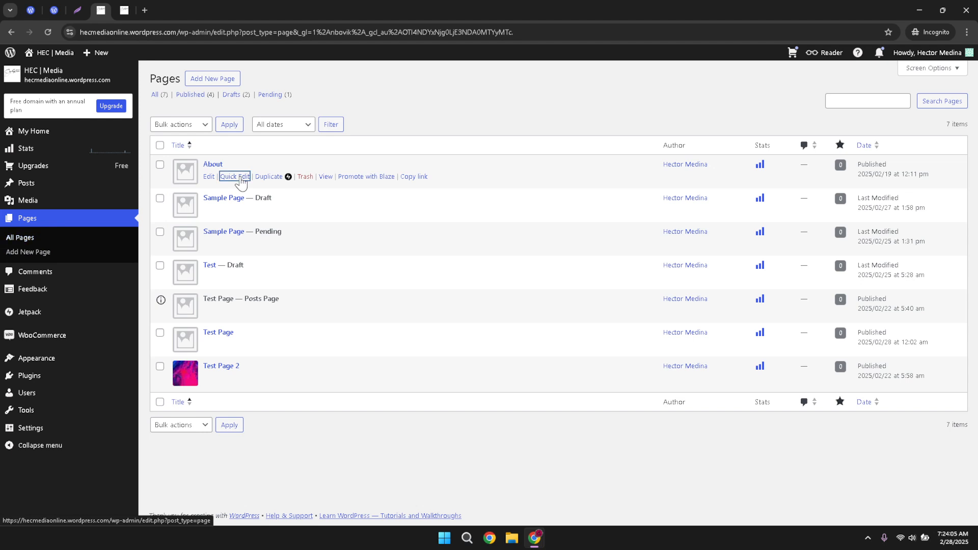
left_click(234, 177)
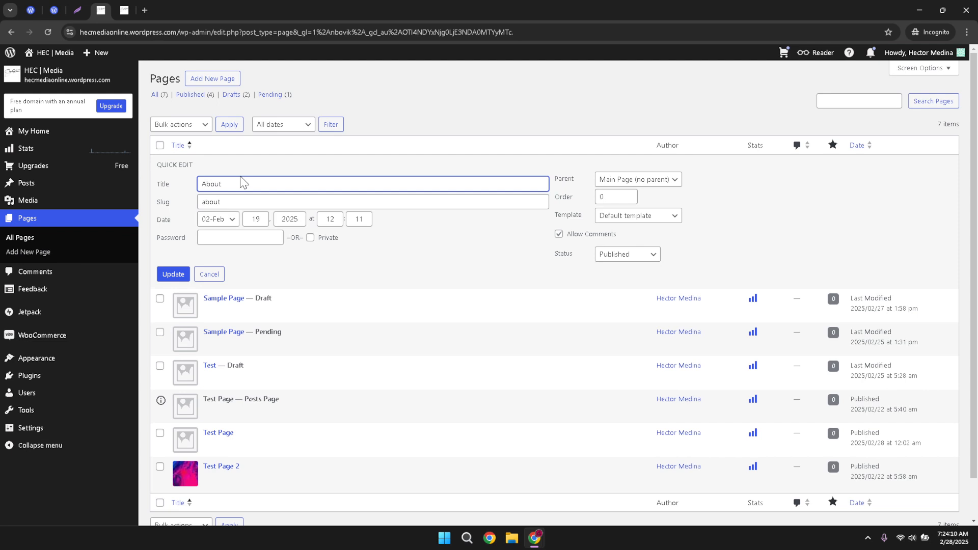
mouse_move(563, 222)
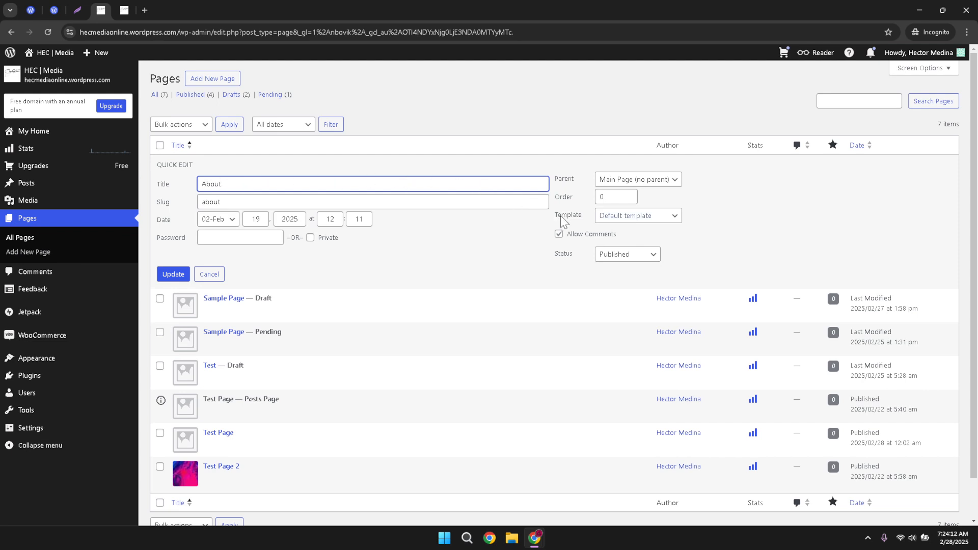
Choose 'Page with Sidebar' from the About page's Template dropdown
left_click(638, 214)
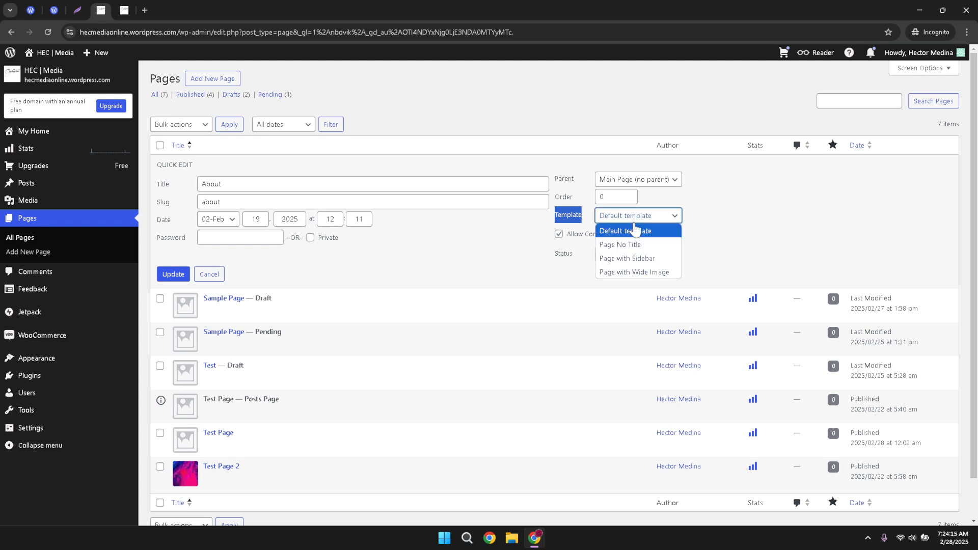
mouse_move(633, 272)
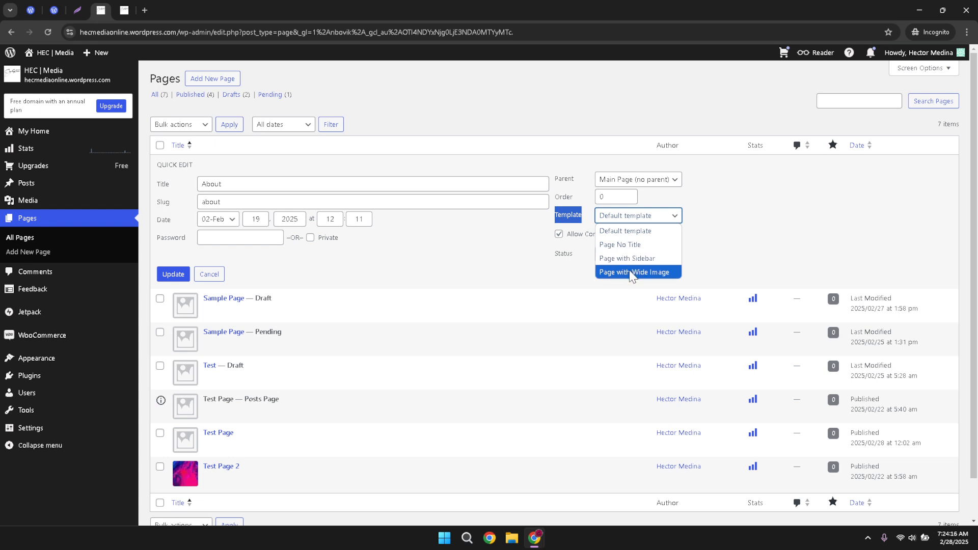
mouse_move(633, 244)
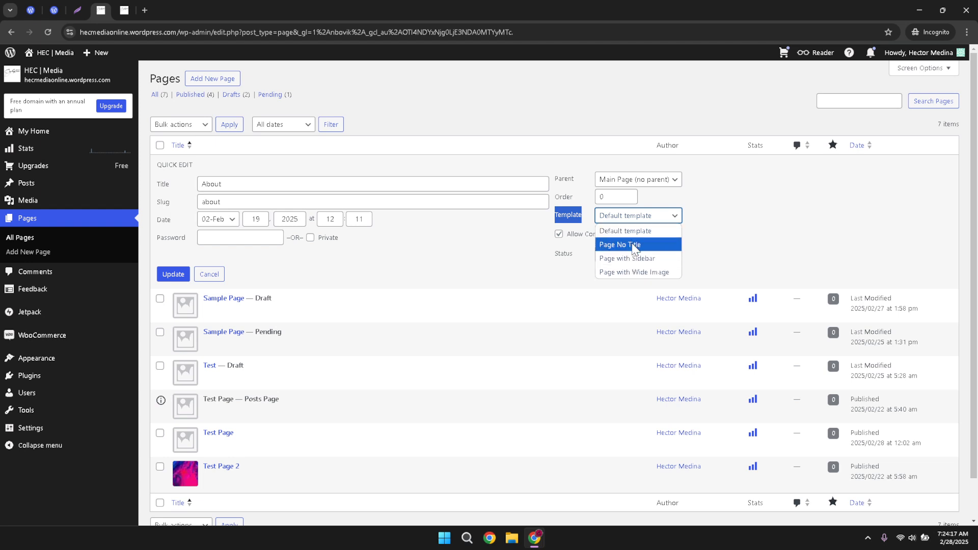
mouse_move(636, 272)
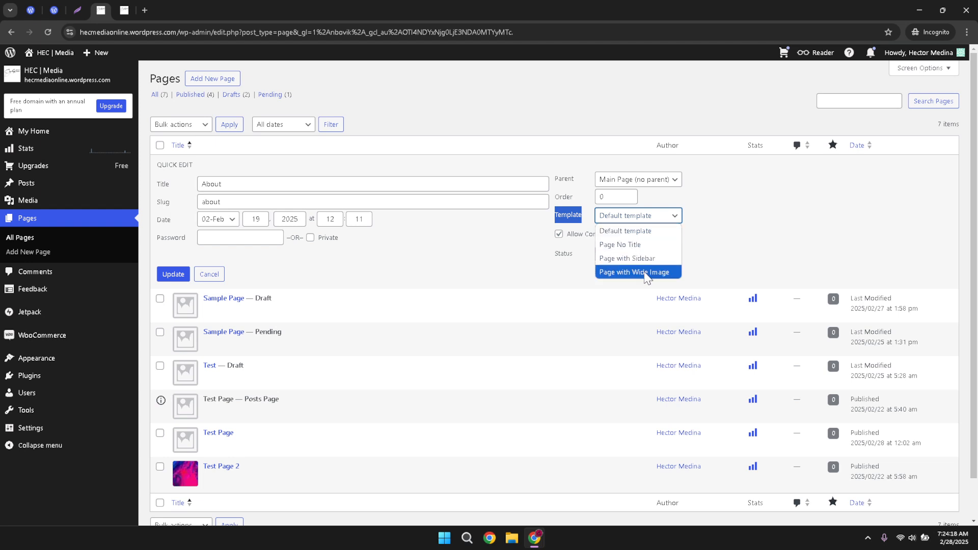
left_click(627, 258)
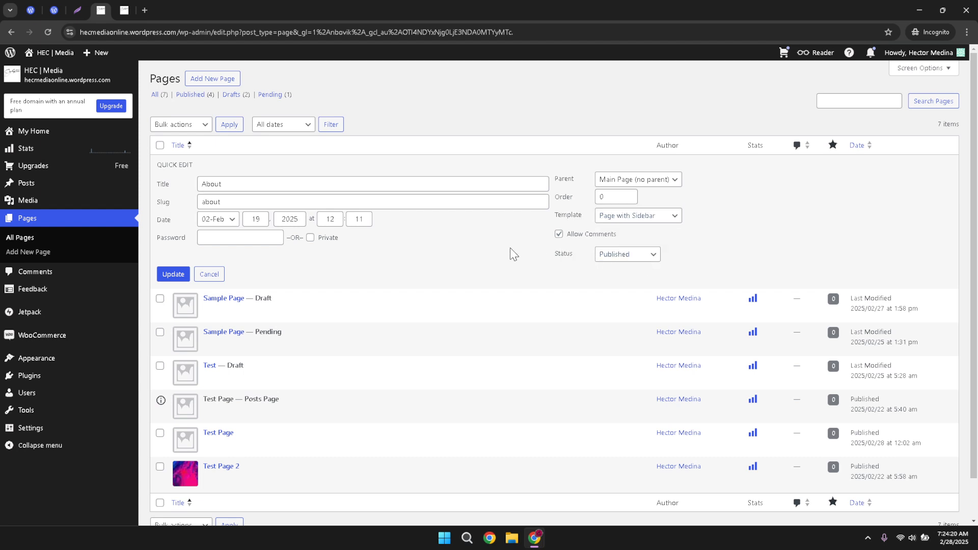
mouse_move(600, 227)
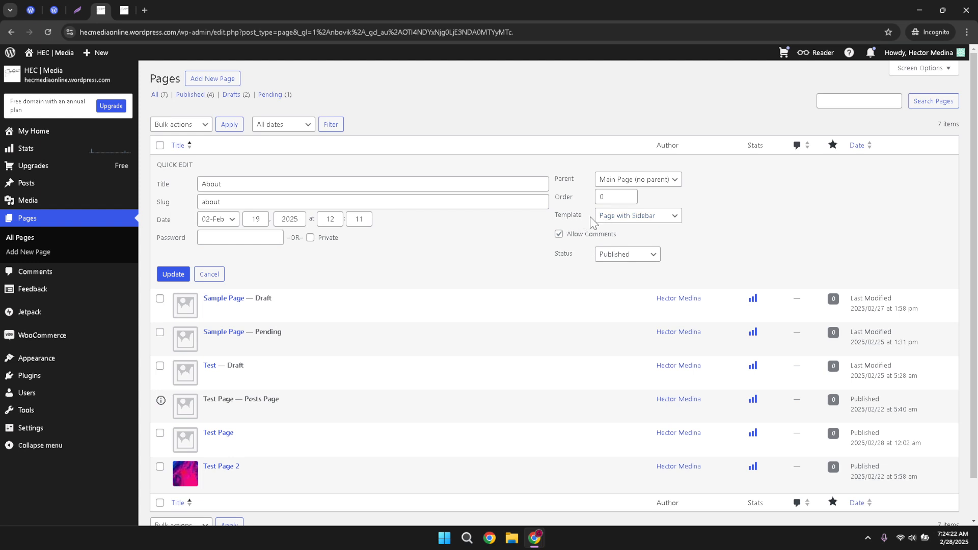
mouse_move(576, 231)
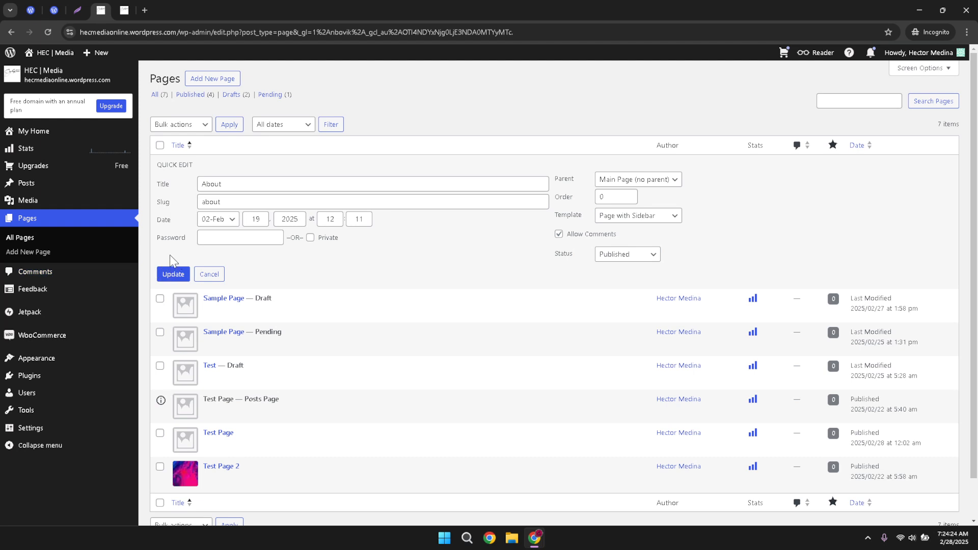
mouse_move(174, 274)
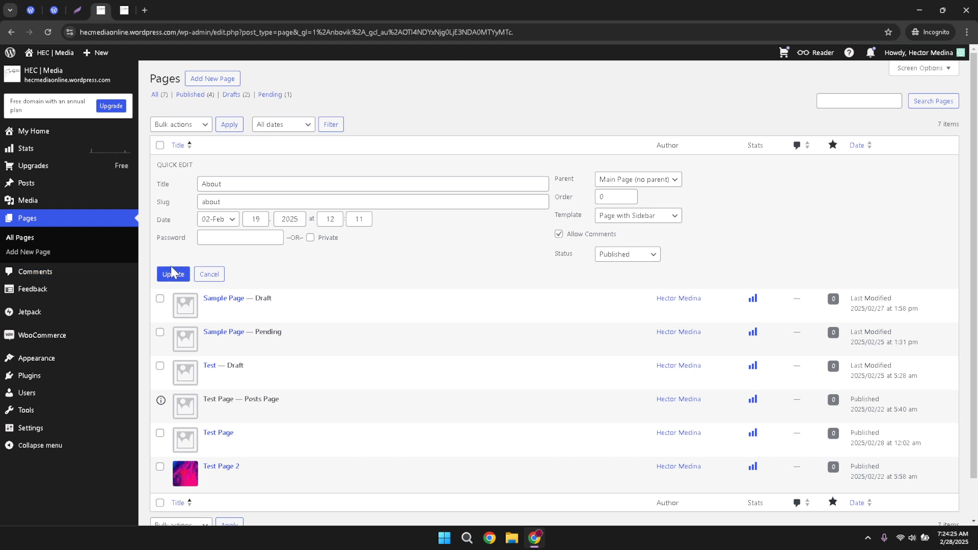
Update the About page to save the Page with Sidebar template
left_click(173, 274)
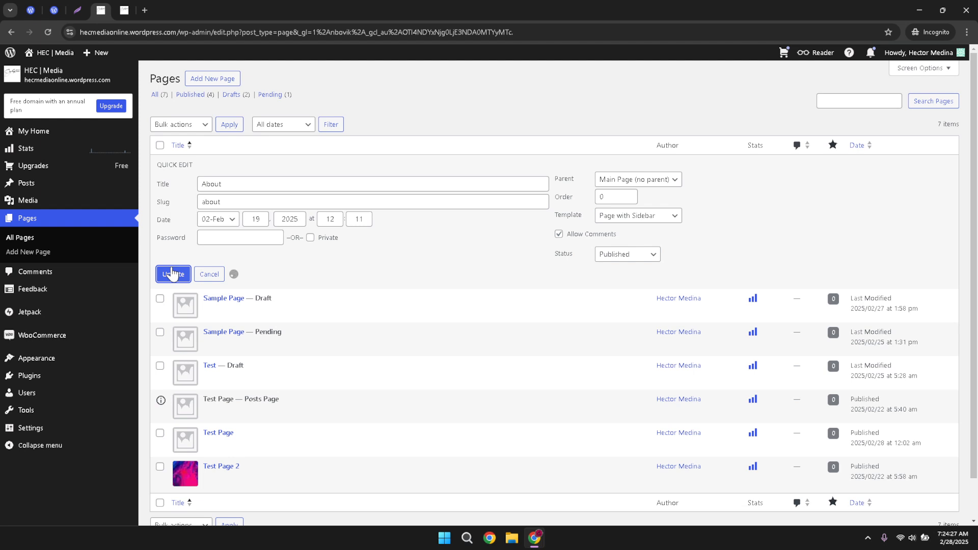
left_click(172, 274)
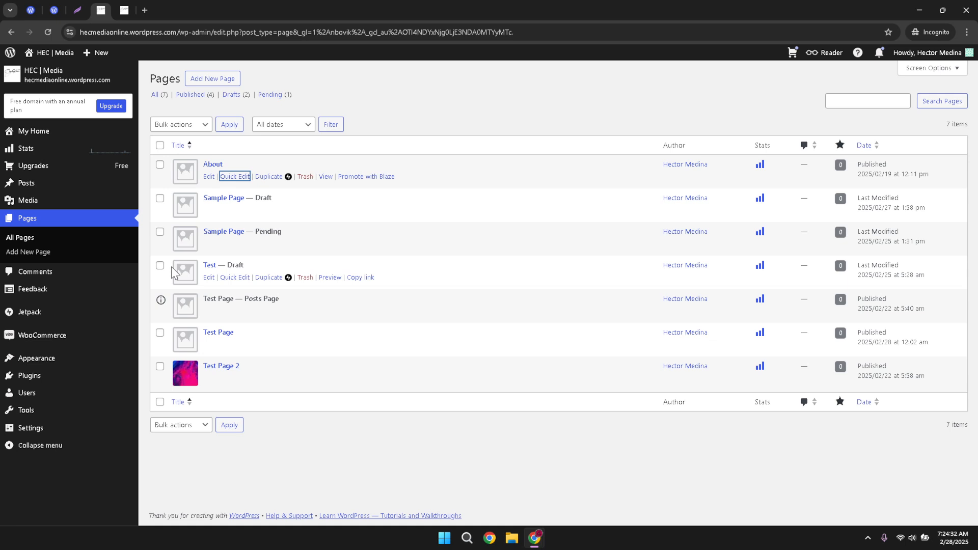
mouse_move(62, 57)
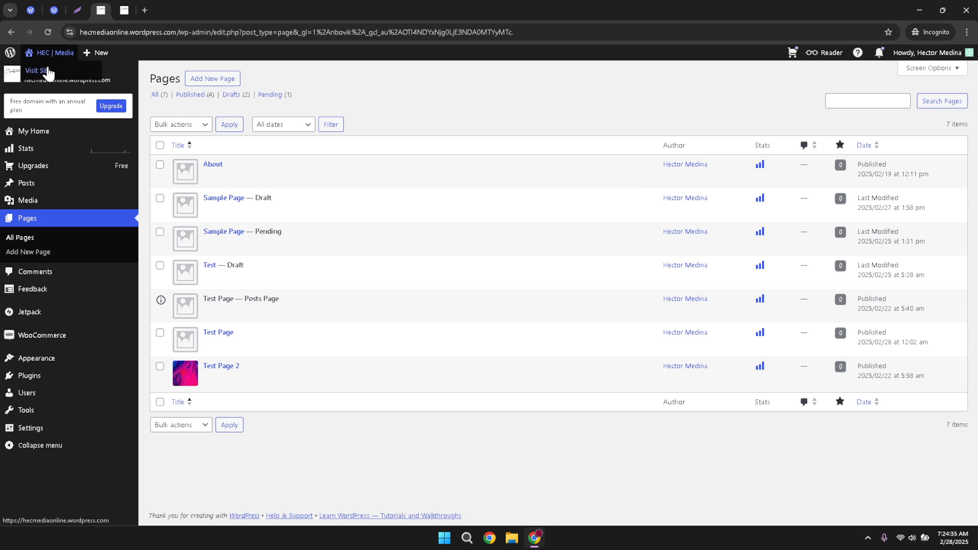
Visit the live site, then return to the admin Pages list
left_click(36, 70)
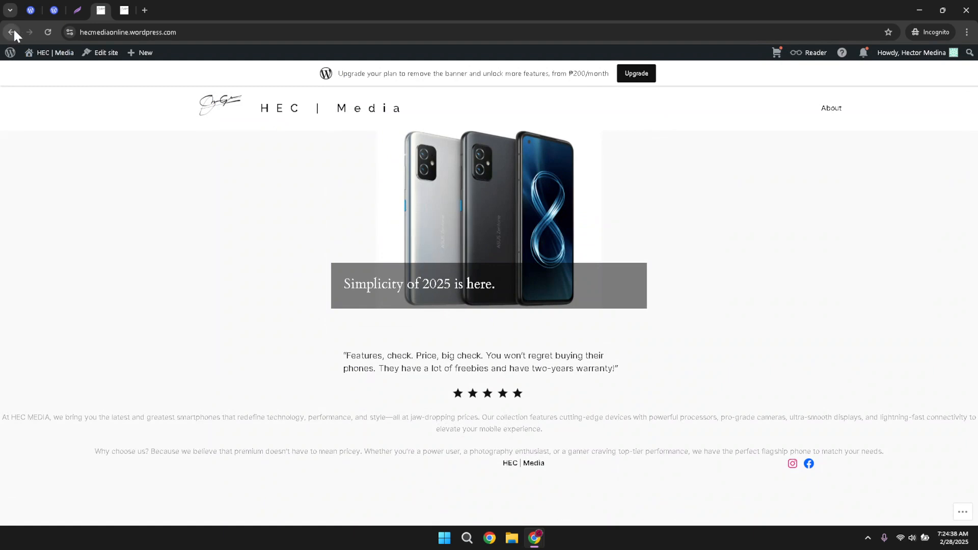
left_click(12, 32)
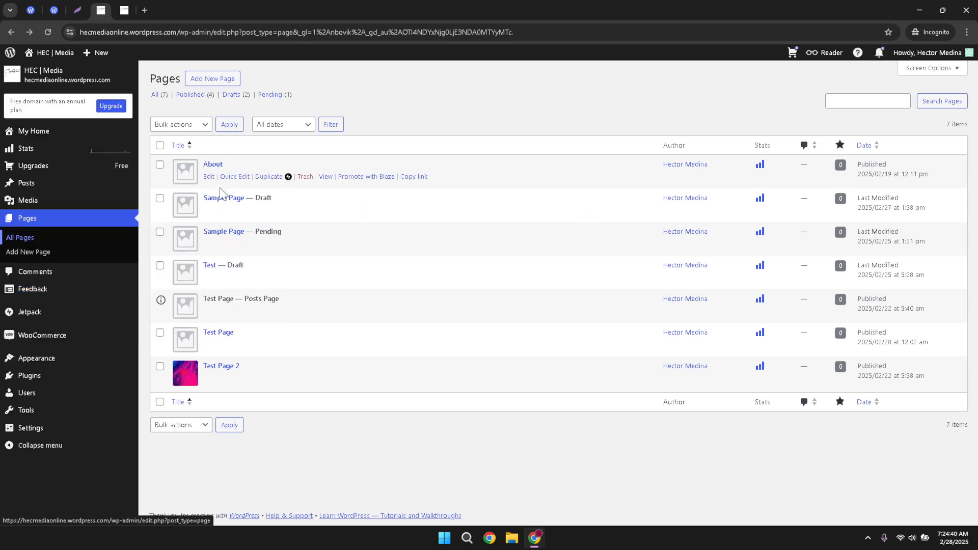
mouse_move(328, 219)
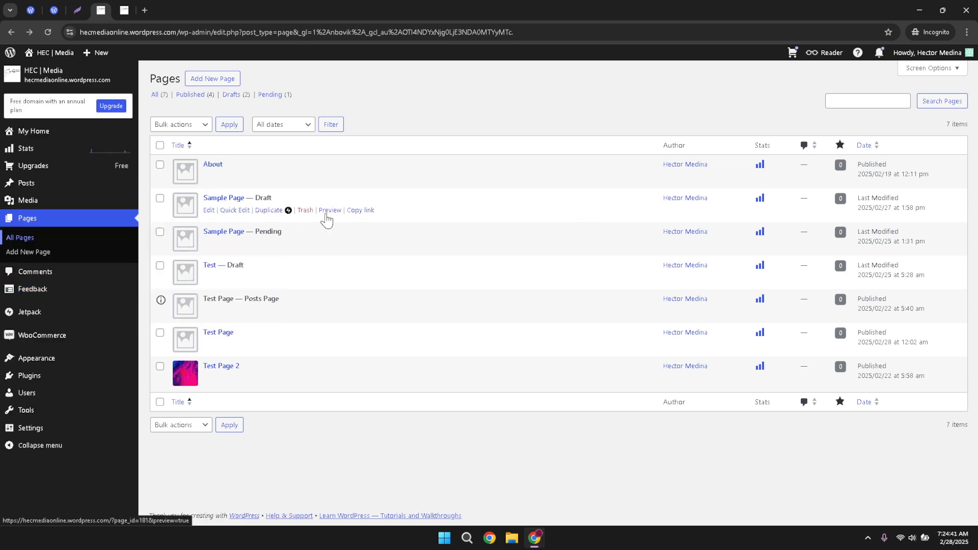